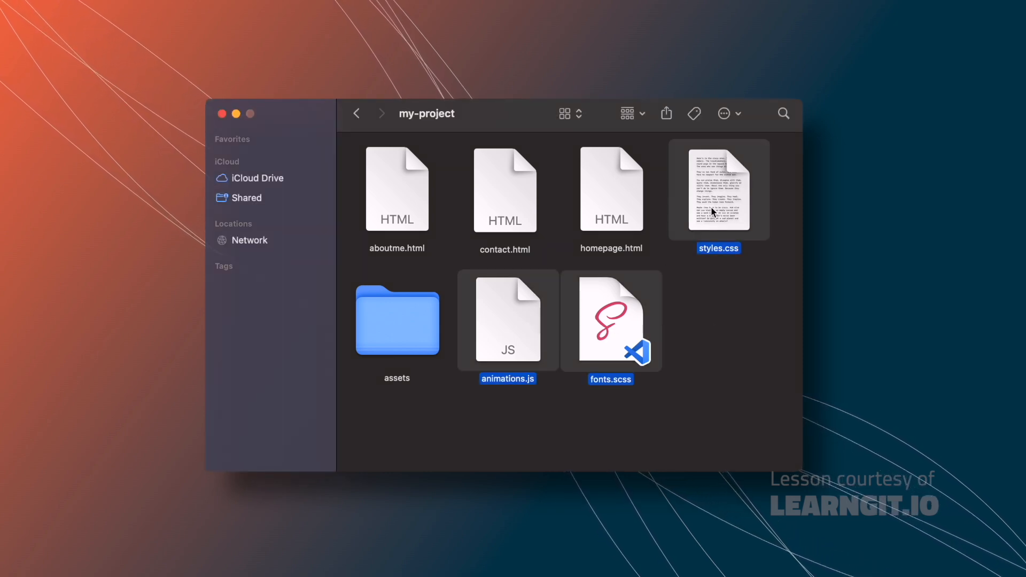
mouse_move(648, 324)
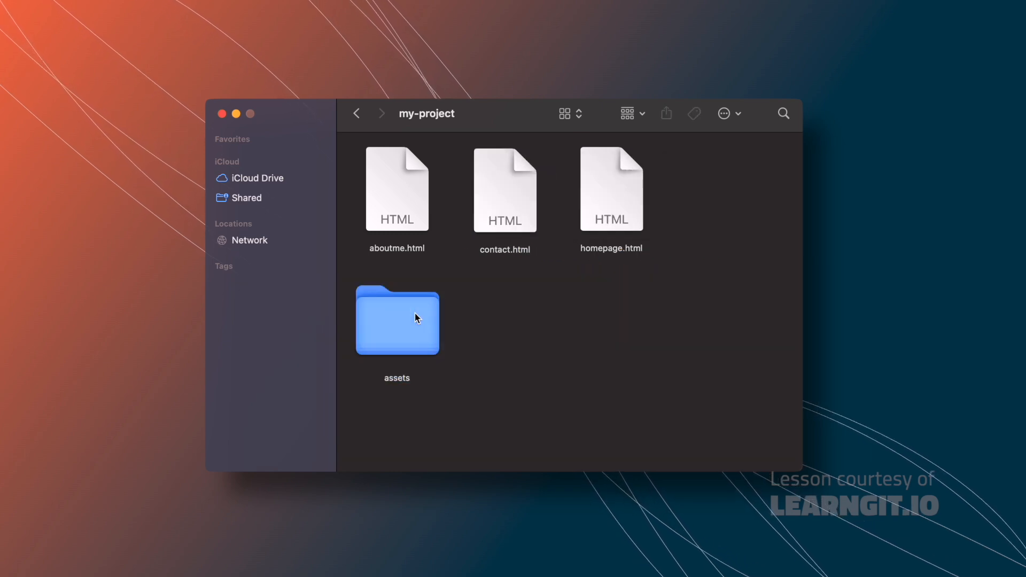
mouse_move(555, 381)
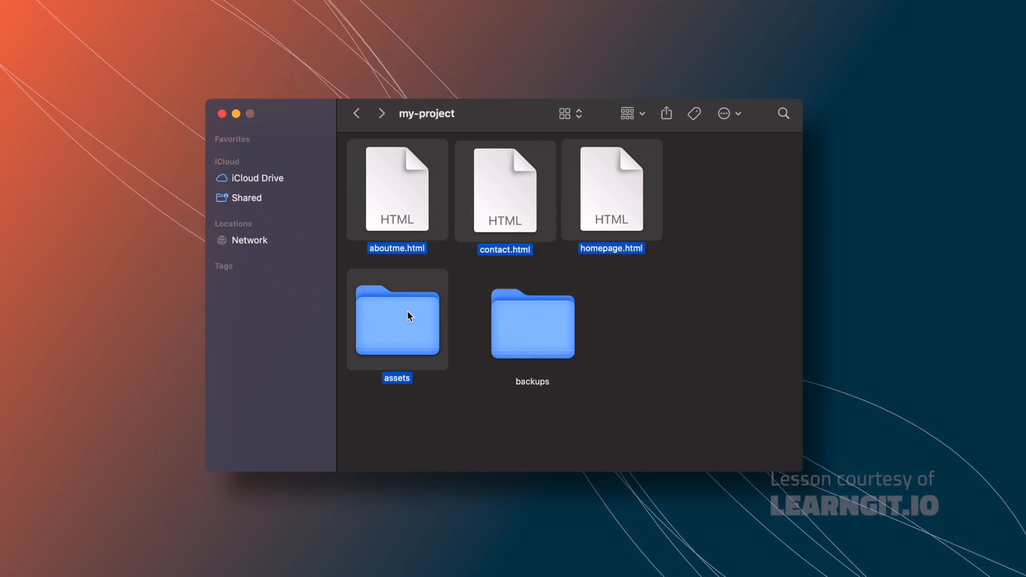
Step: Paste copies of the three HTML files and assets into backups, then return to my-project
double_click(532, 325)
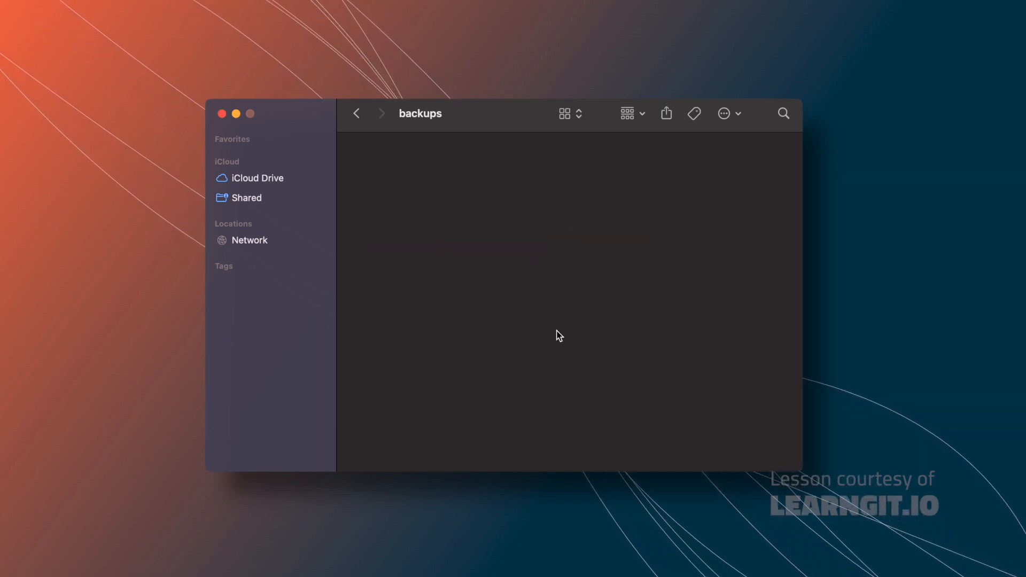
left_click(356, 113)
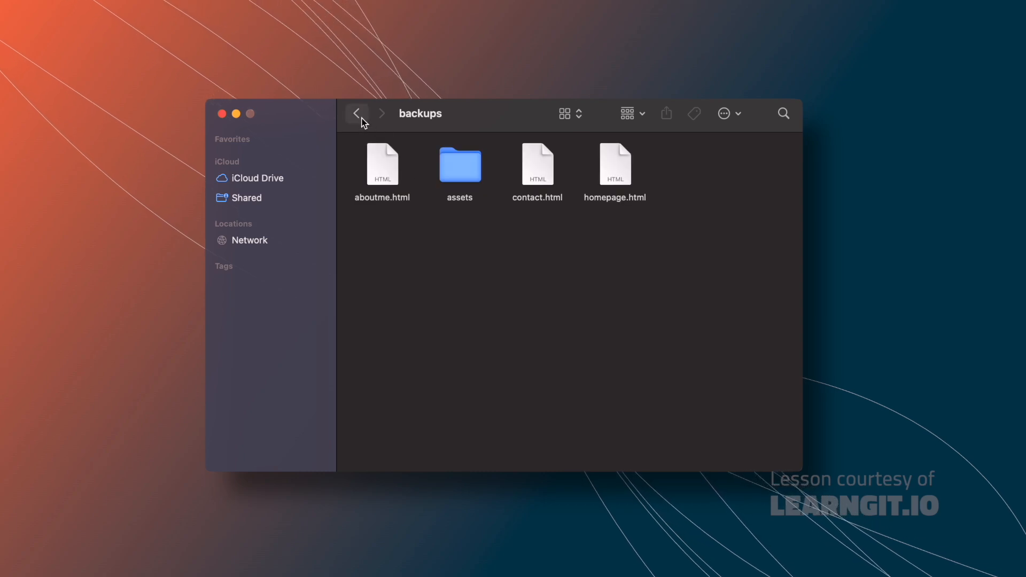
mouse_move(357, 114)
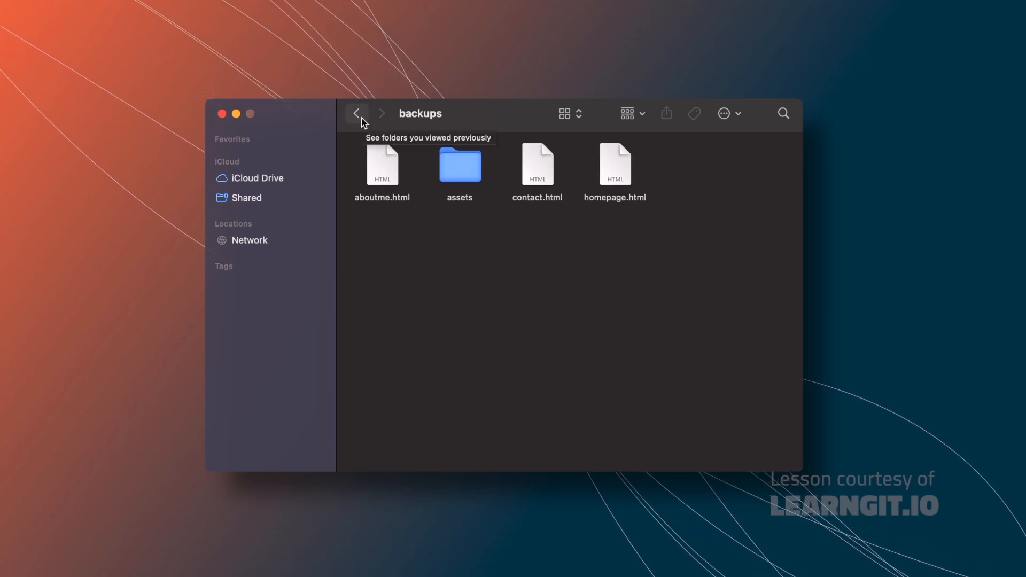
left_click(355, 114)
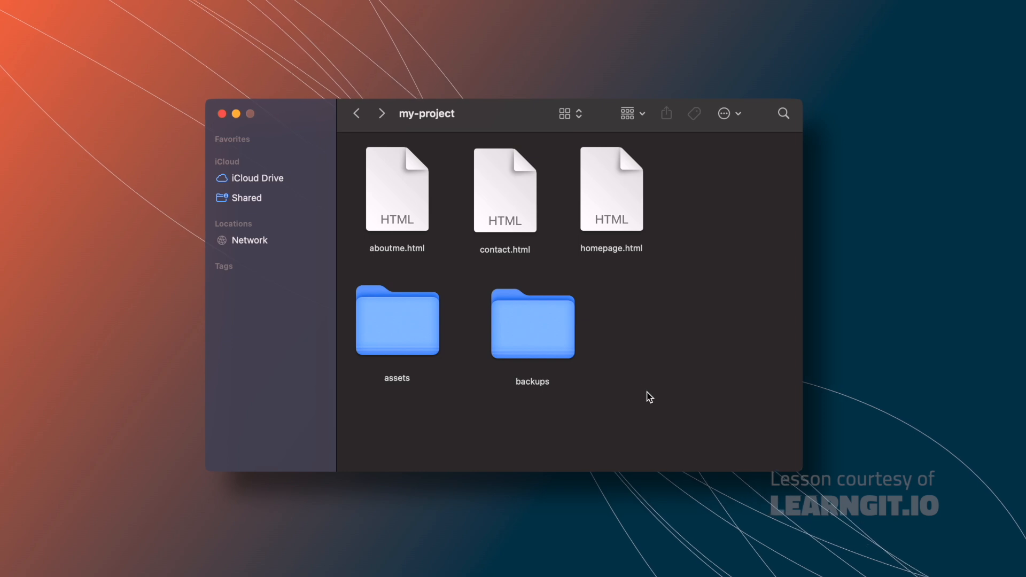